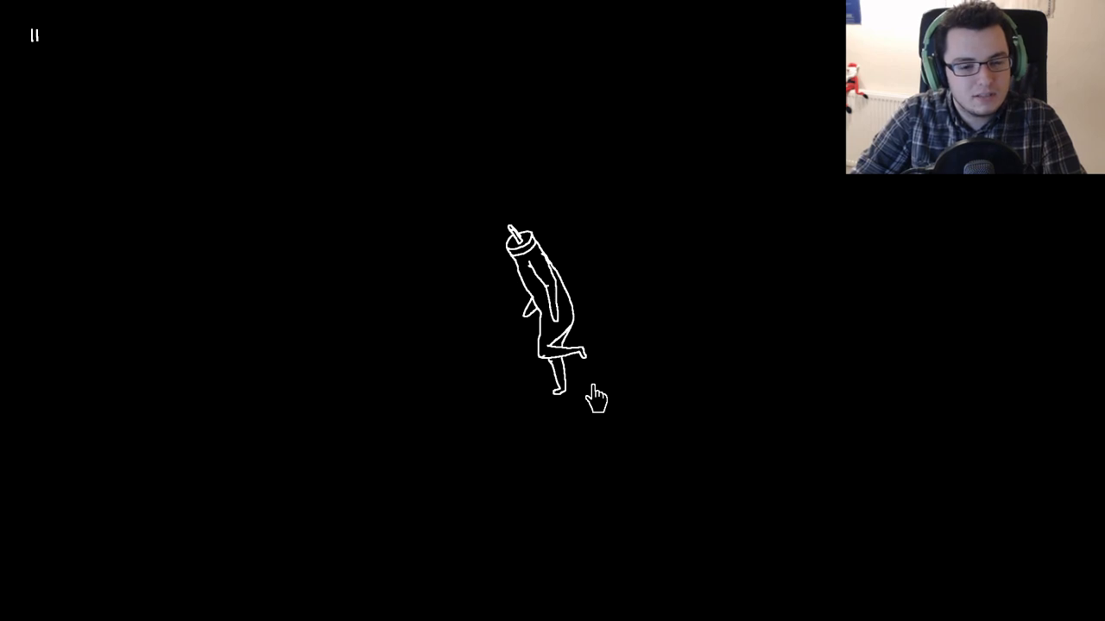
{"action": "mouse_move", "coordinate": [303, 303]}
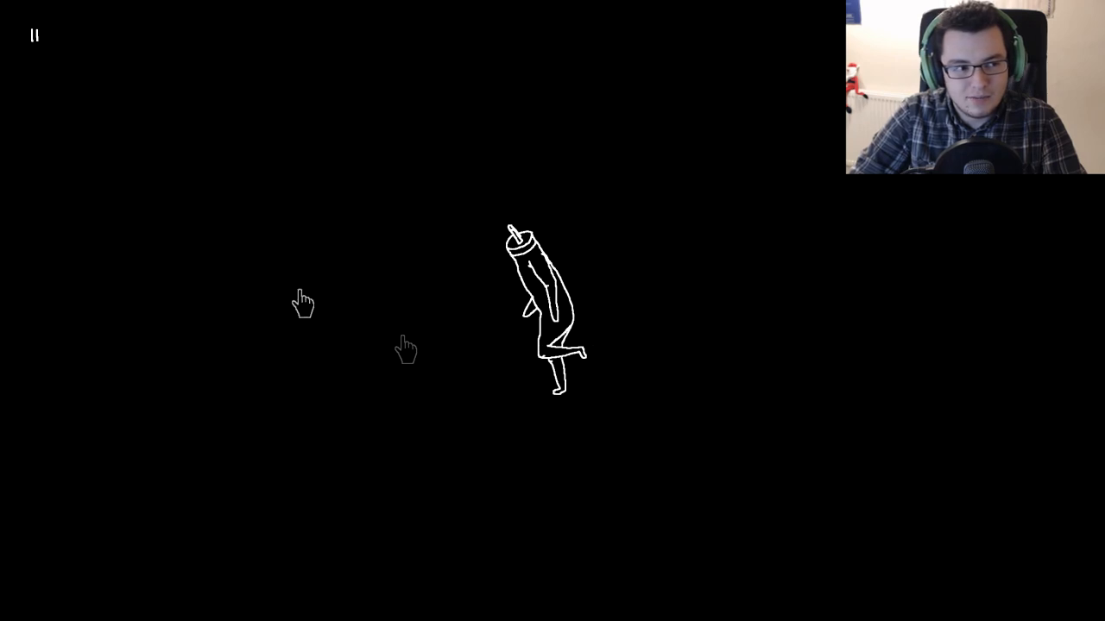
Step: Pause the game and replay the first scene from the scene menu
{"action": "left_click", "coordinate": [35, 35]}
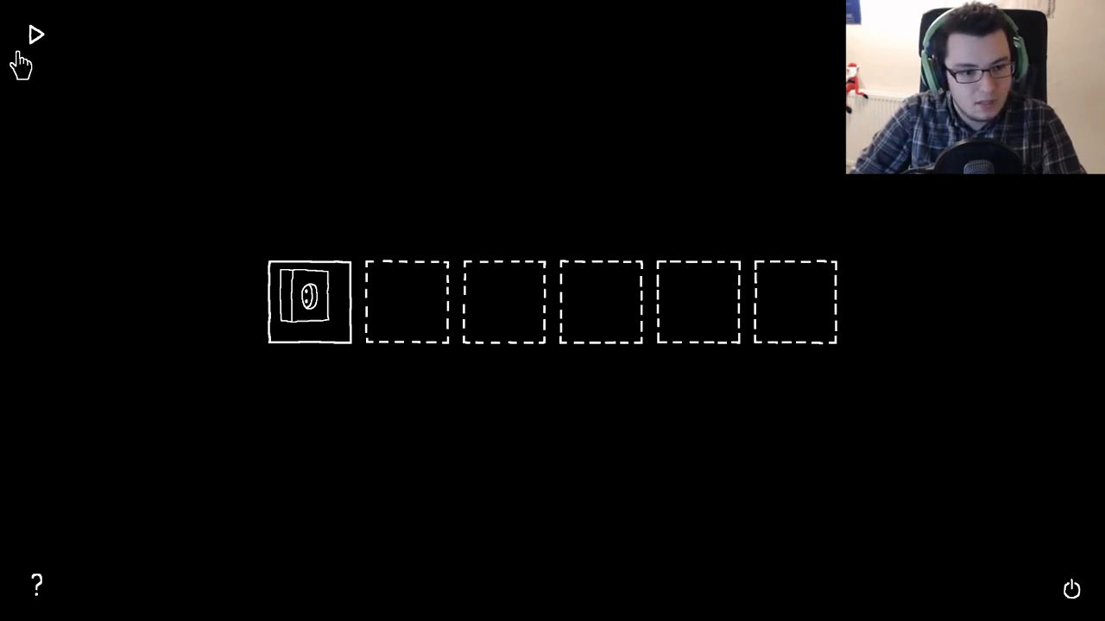
{"action": "mouse_move", "coordinate": [297, 311]}
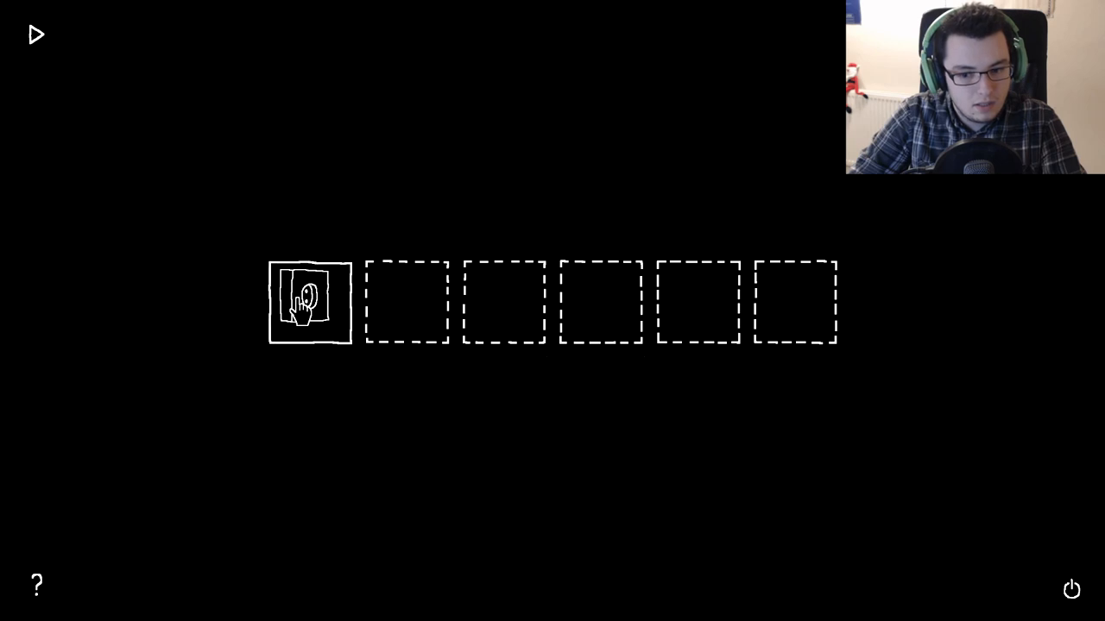
{"action": "left_click", "coordinate": [35, 34]}
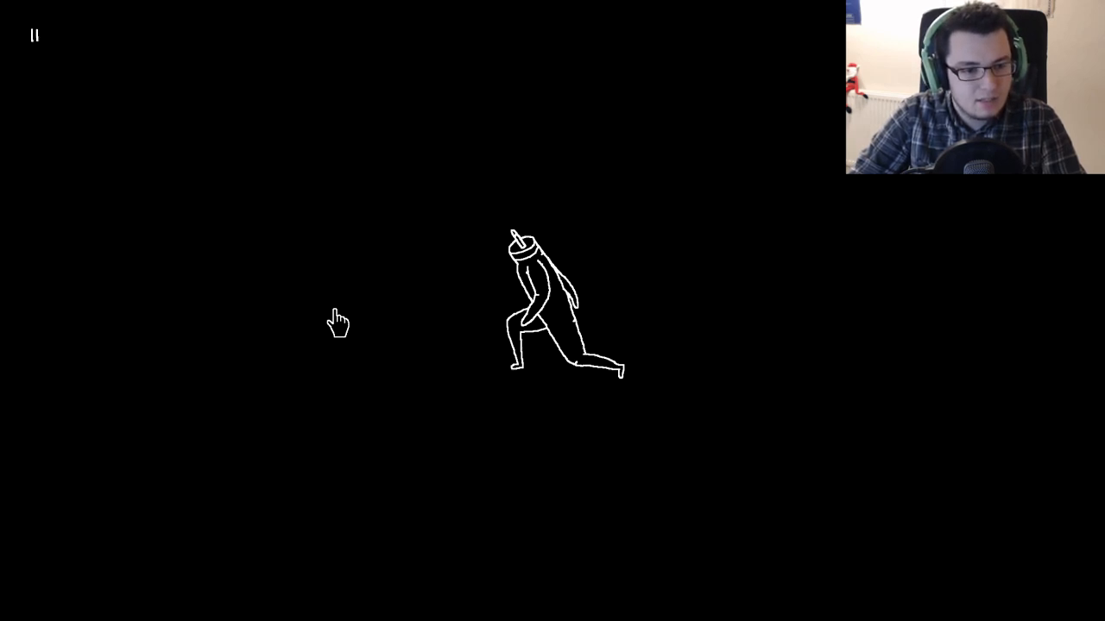
{"action": "mouse_move", "coordinate": [649, 475]}
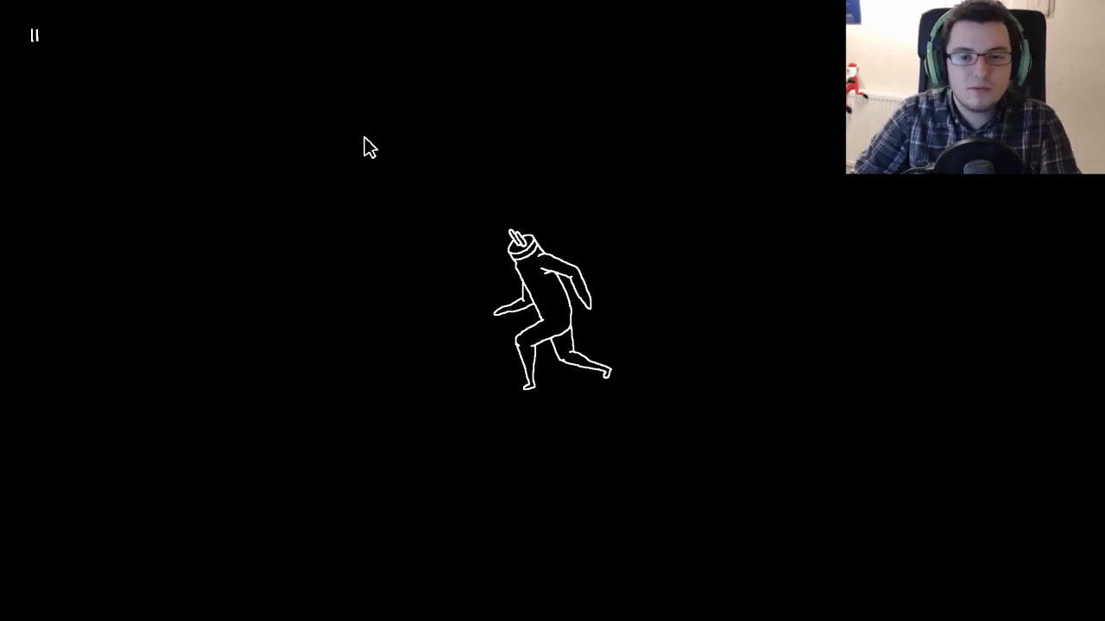
{"action": "mouse_move", "coordinate": [380, 188]}
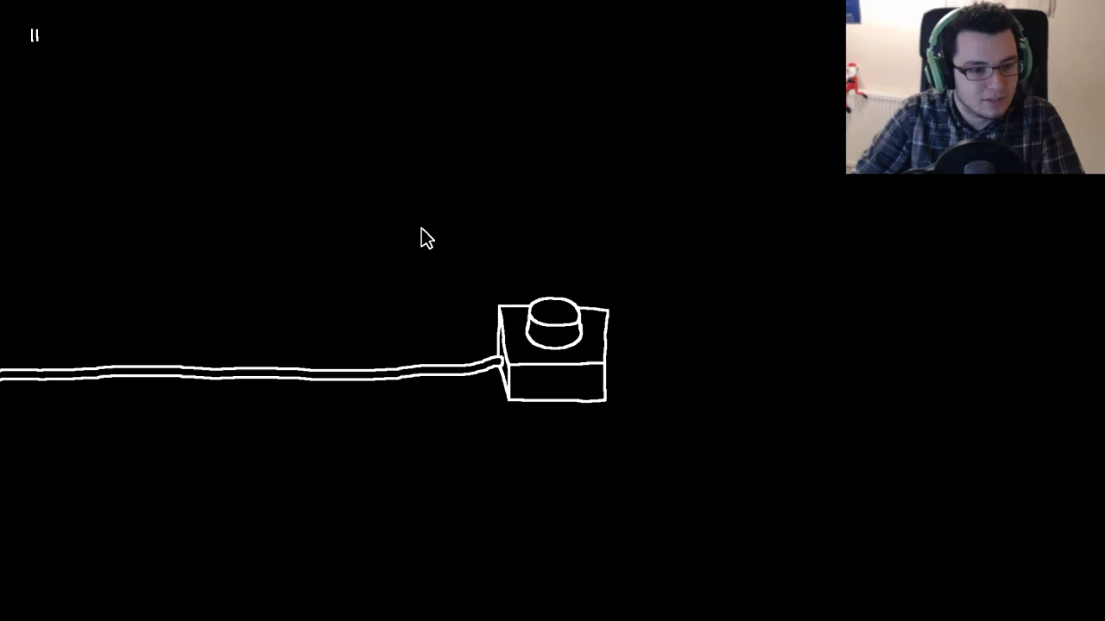
{"action": "mouse_move", "coordinate": [488, 384]}
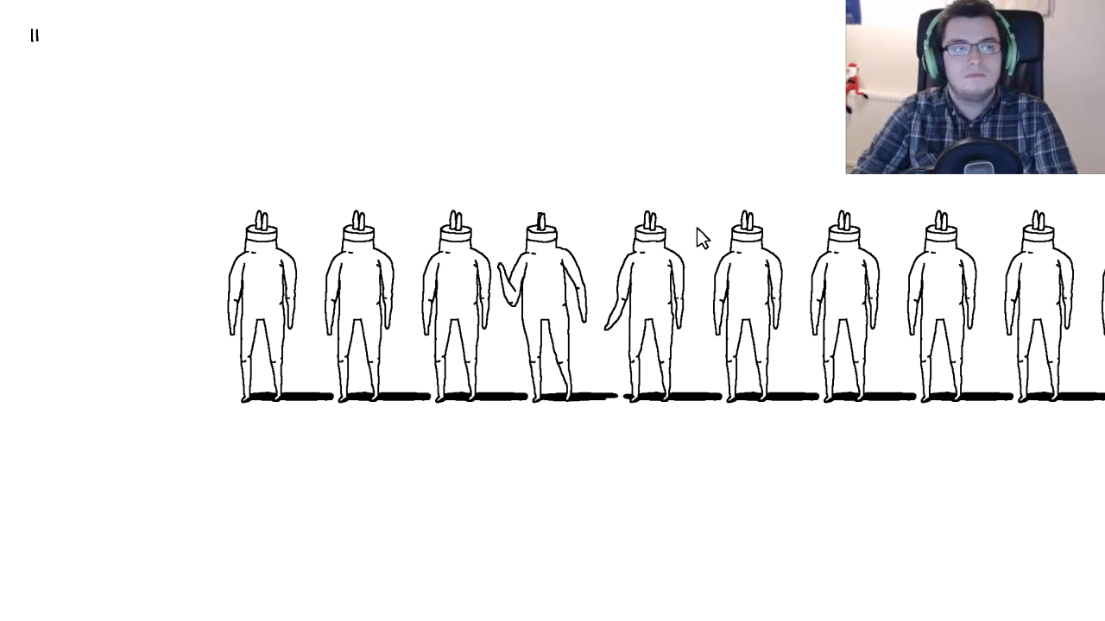
{"action": "mouse_move", "coordinate": [608, 251]}
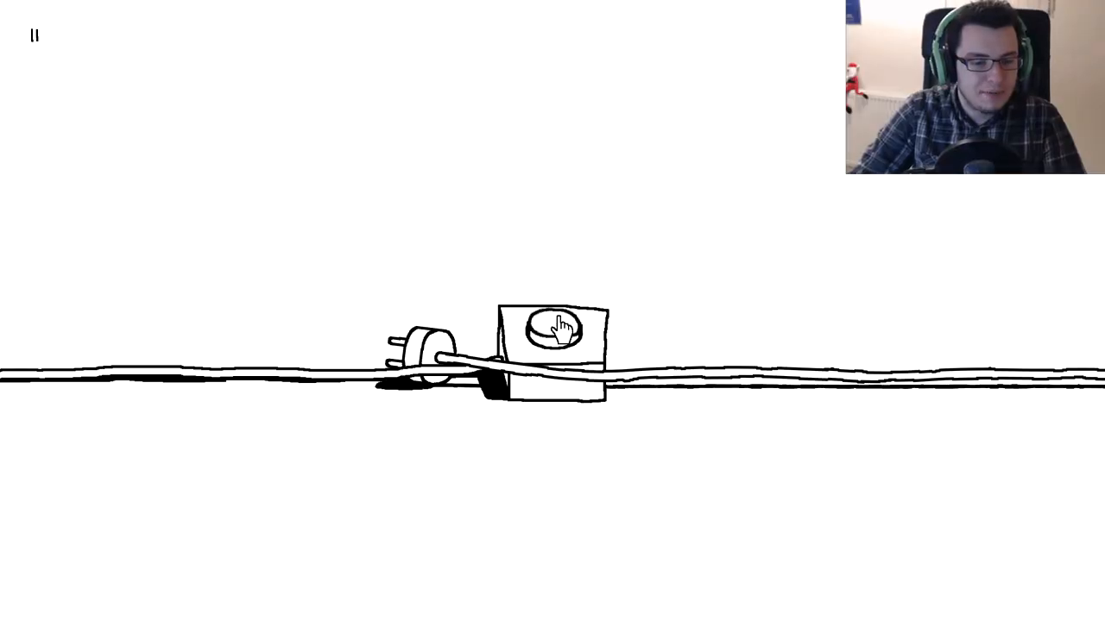
Step: Press the round button on top of the socket block beside the plug
{"action": "left_click", "coordinate": [551, 326]}
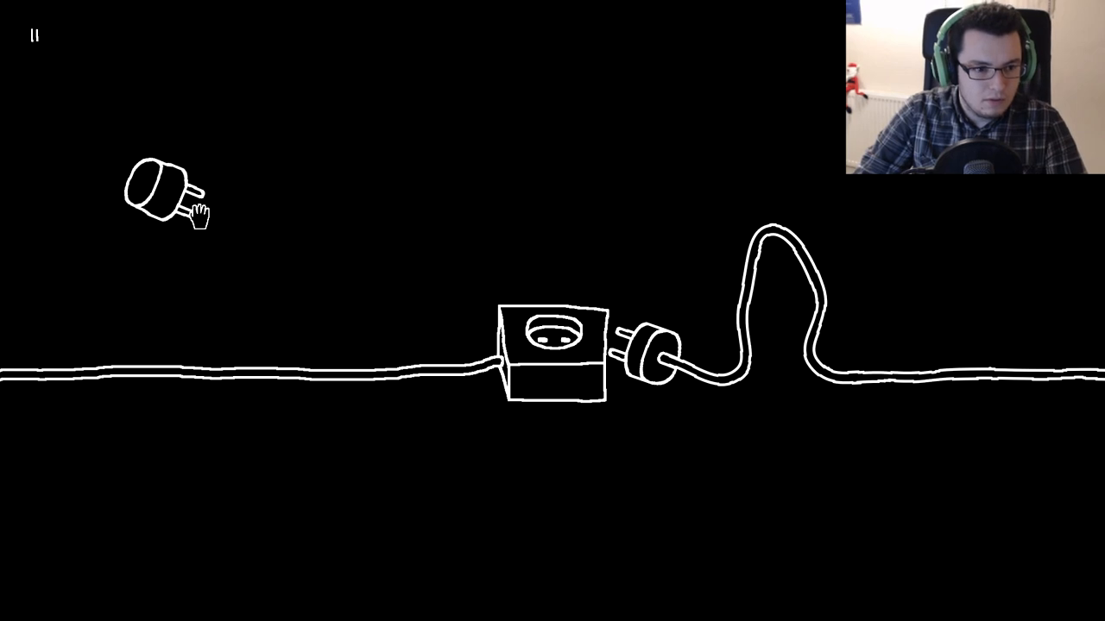
Step: Drag the floating plug across the dark scene toward the socket
{"action": "left_click_drag", "start_coordinate": [168, 190], "coordinate": [579, 337]}
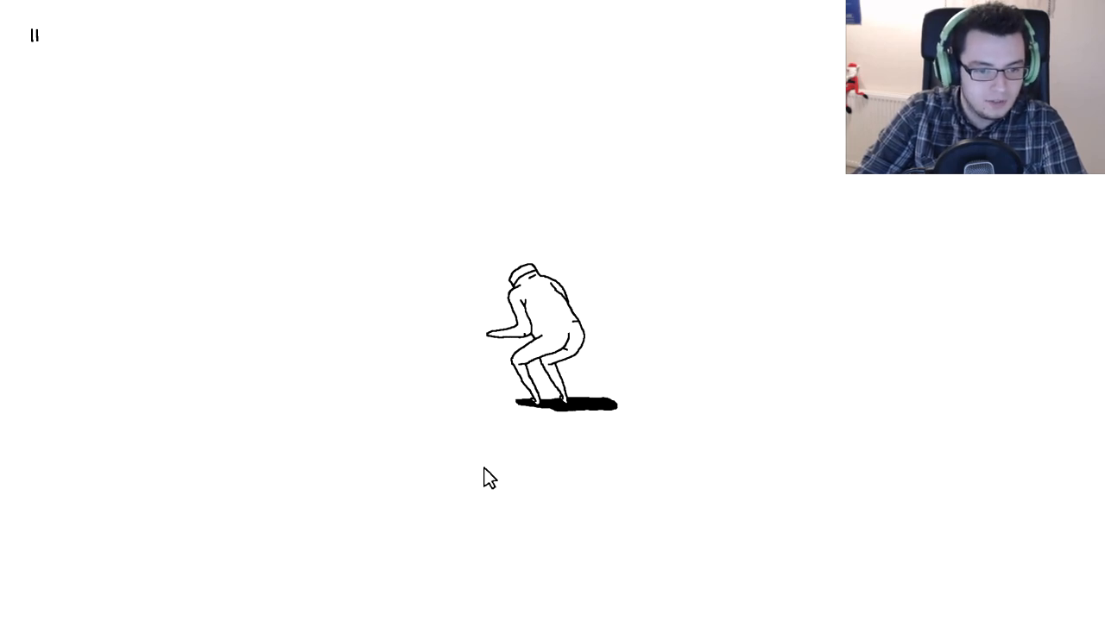
{"action": "mouse_move", "coordinate": [585, 349]}
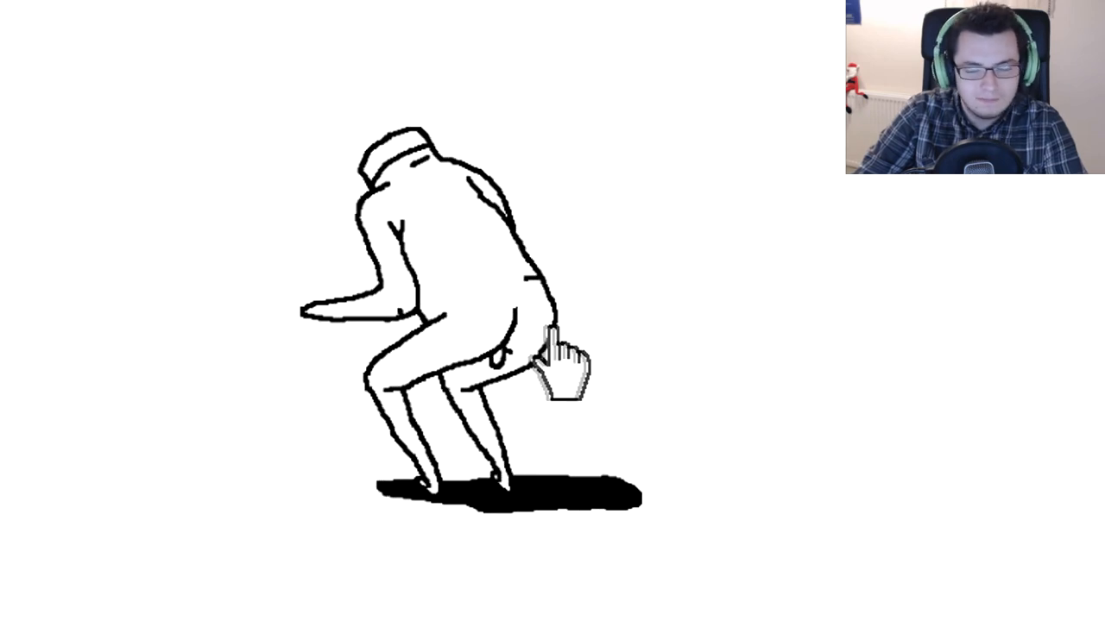
{"action": "mouse_move", "coordinate": [544, 354]}
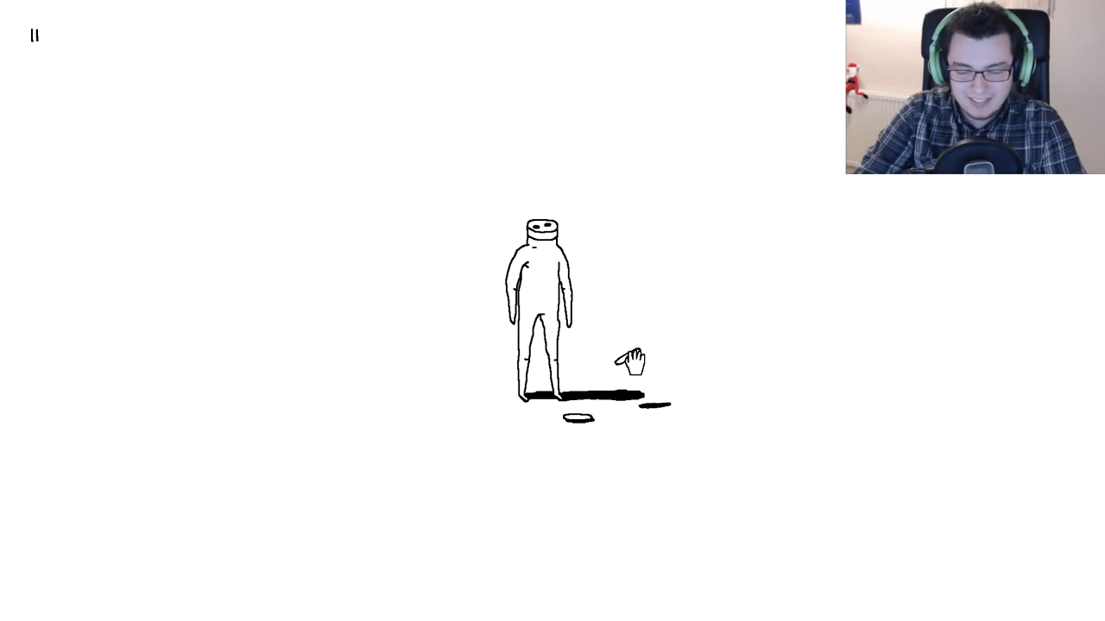
{"action": "mouse_move", "coordinate": [542, 199]}
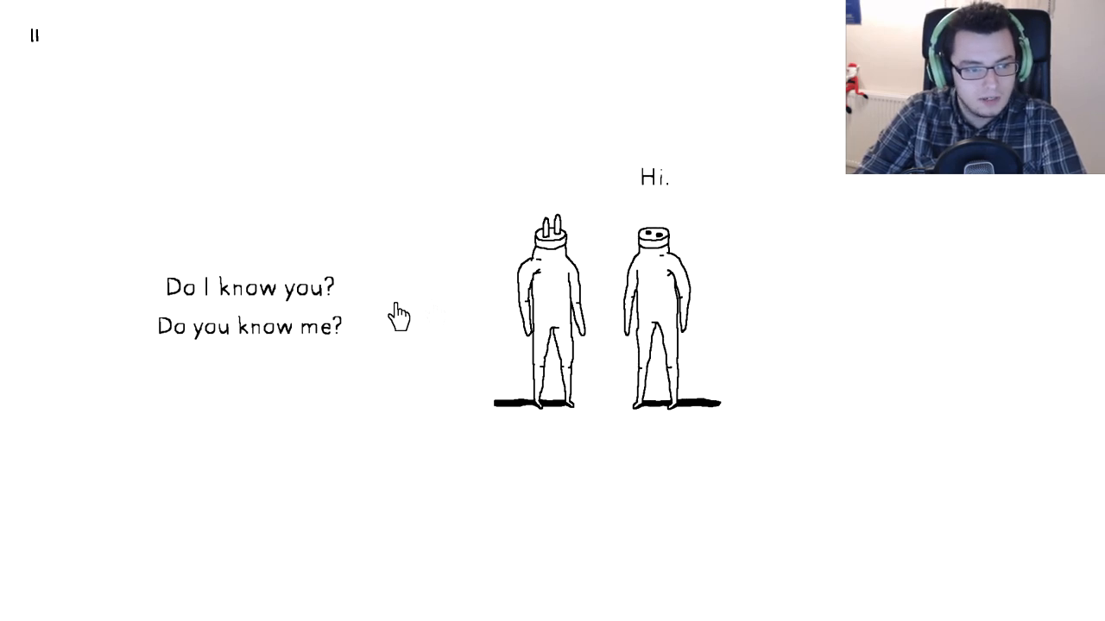
{"action": "mouse_move", "coordinate": [298, 298]}
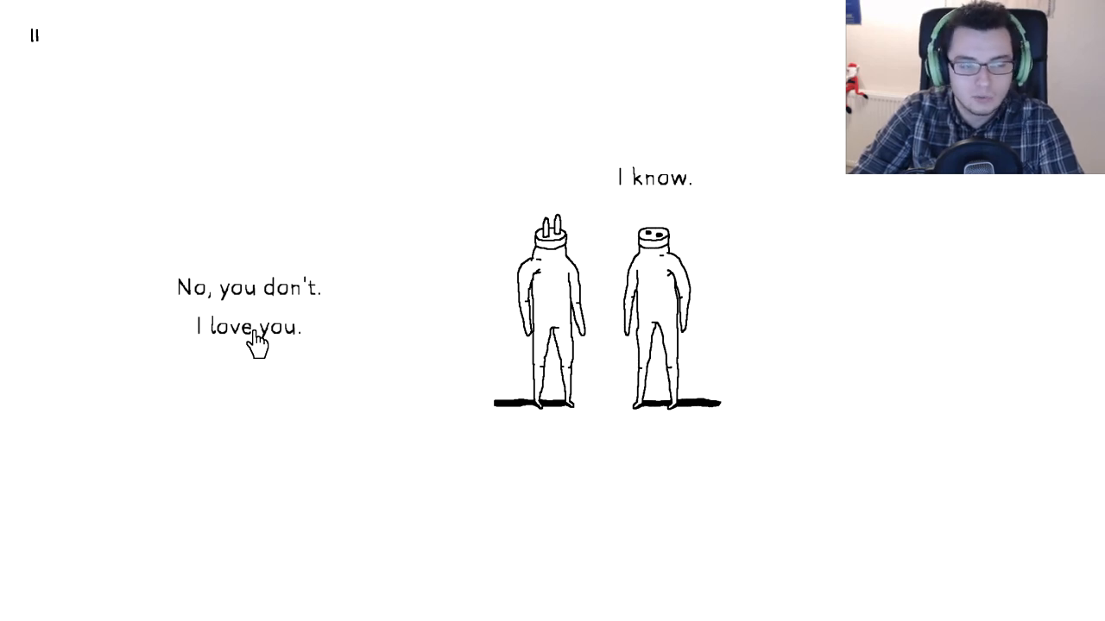
{"action": "mouse_move", "coordinate": [272, 294]}
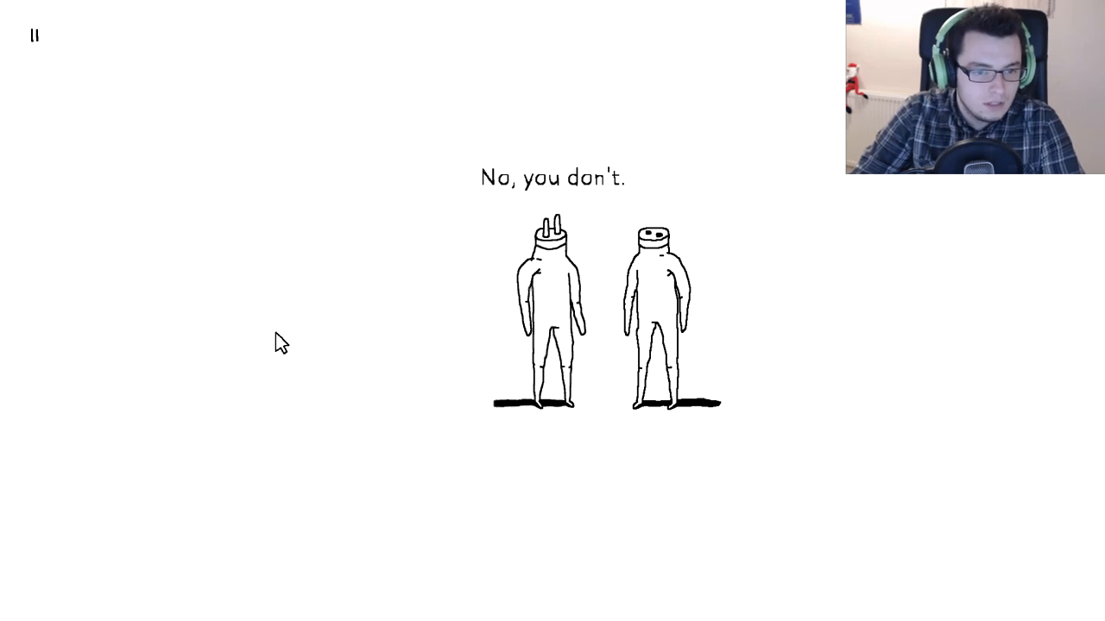
Step: Advance the plug and socket figures' dialogue, answering 'Sure', until it ends
{"action": "left_click", "coordinate": [246, 326]}
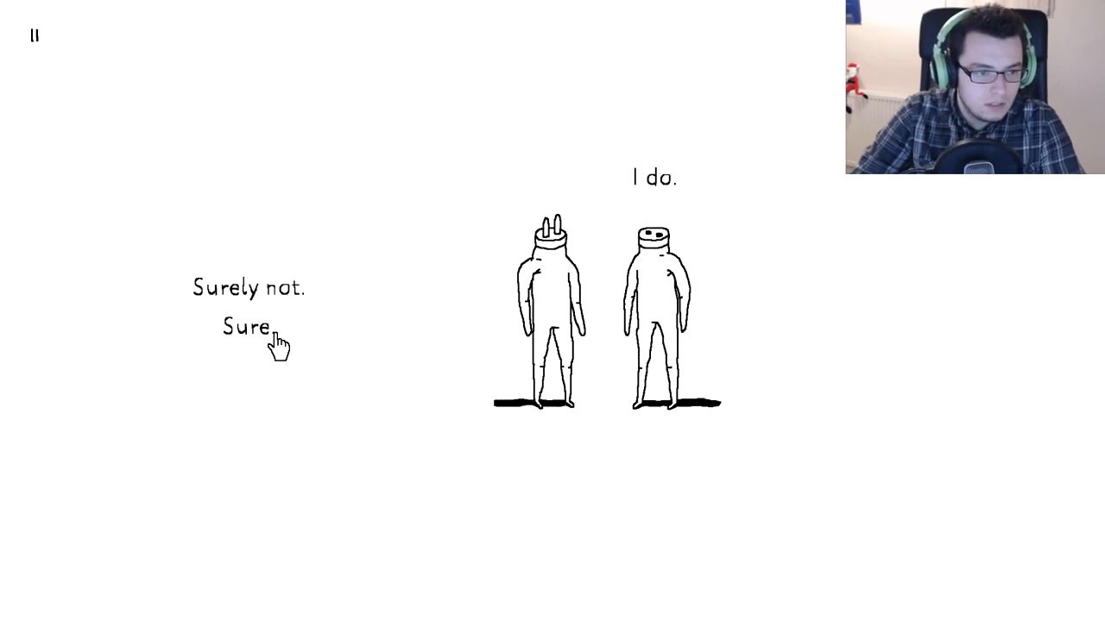
{"action": "left_click", "coordinate": [244, 327]}
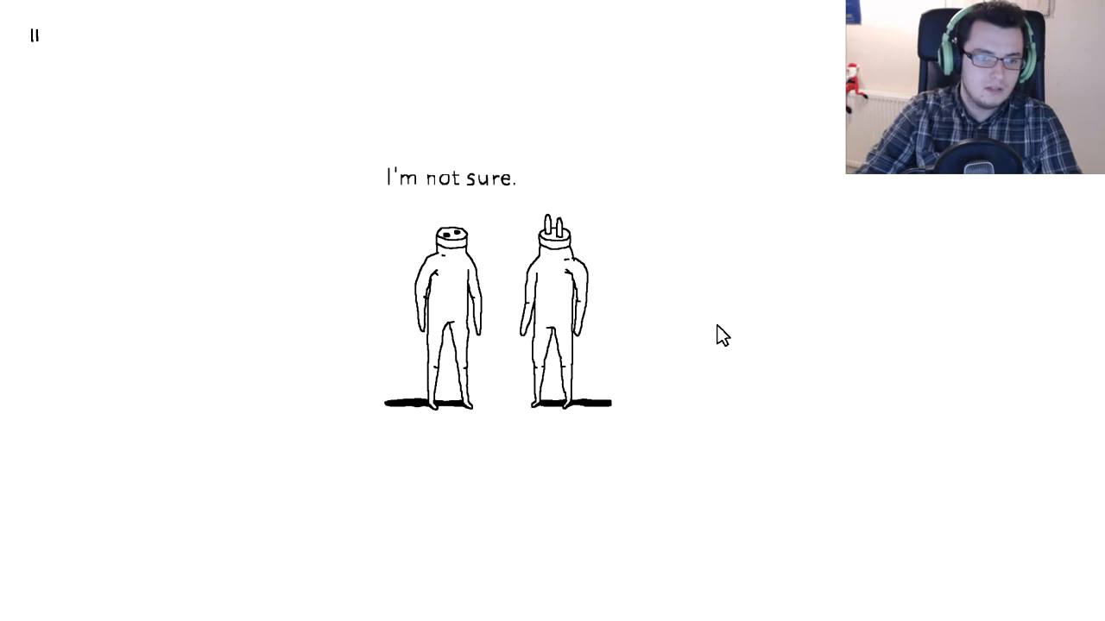
{"action": "left_click", "coordinate": [868, 298]}
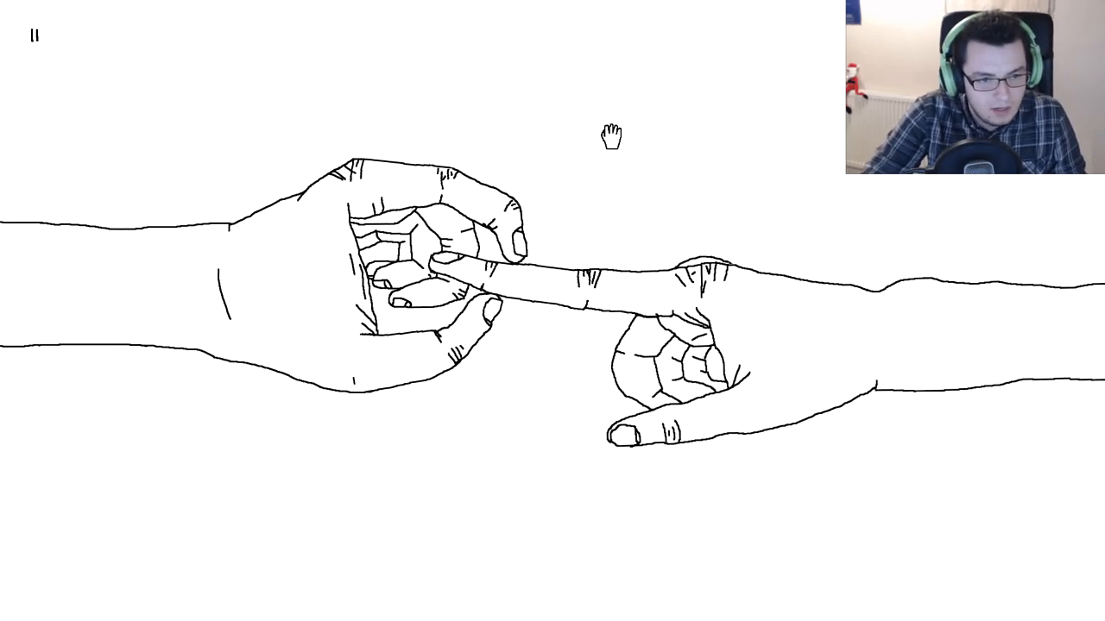
{"action": "mouse_move", "coordinate": [1033, 276]}
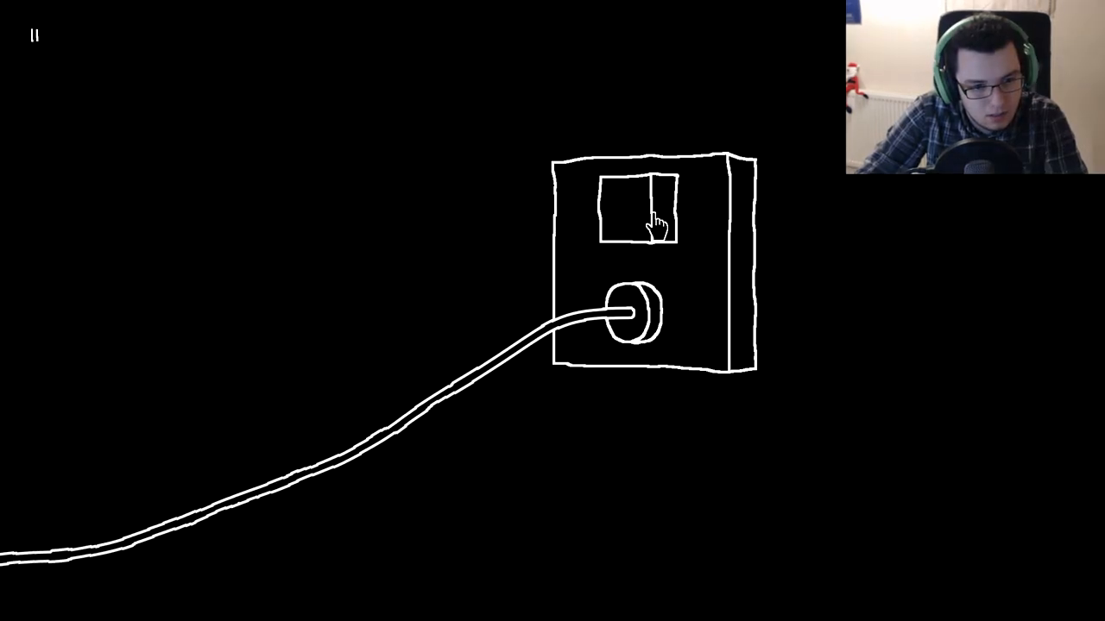
Step: Flip the wall switch above the plugged-in socket in the dark scene
{"action": "left_click", "coordinate": [657, 220]}
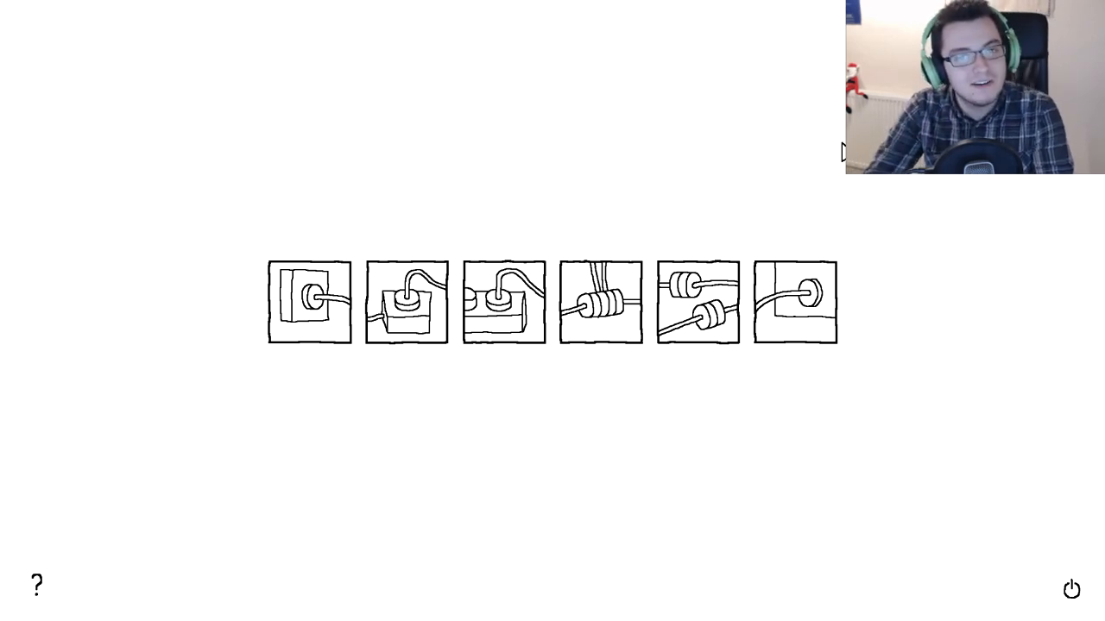
{"action": "mouse_move", "coordinate": [799, 529]}
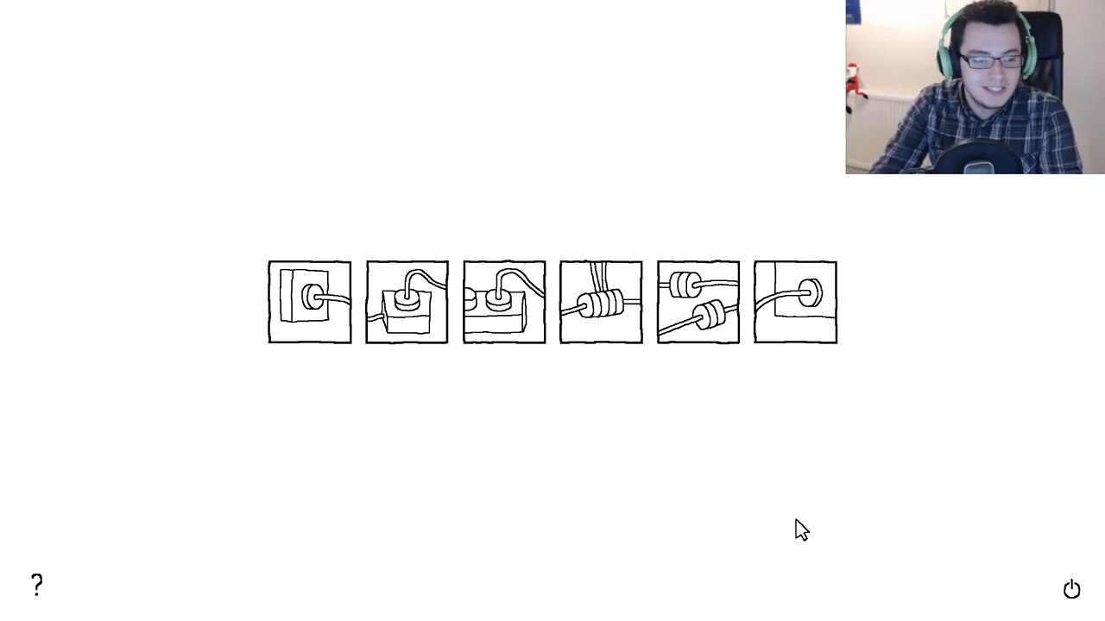
{"action": "mouse_move", "coordinate": [791, 223]}
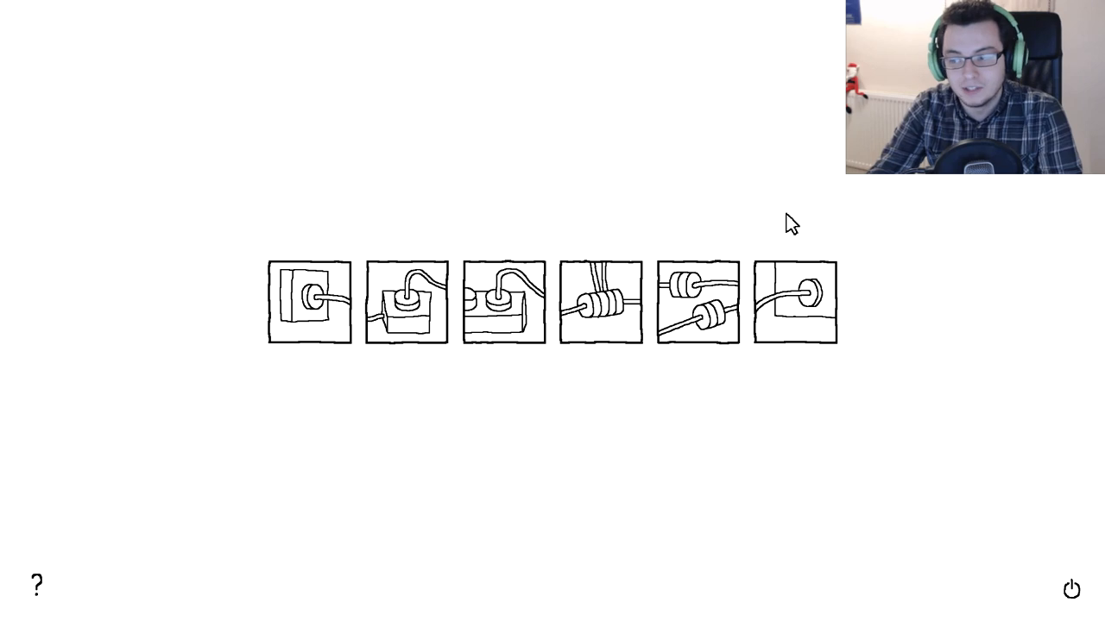